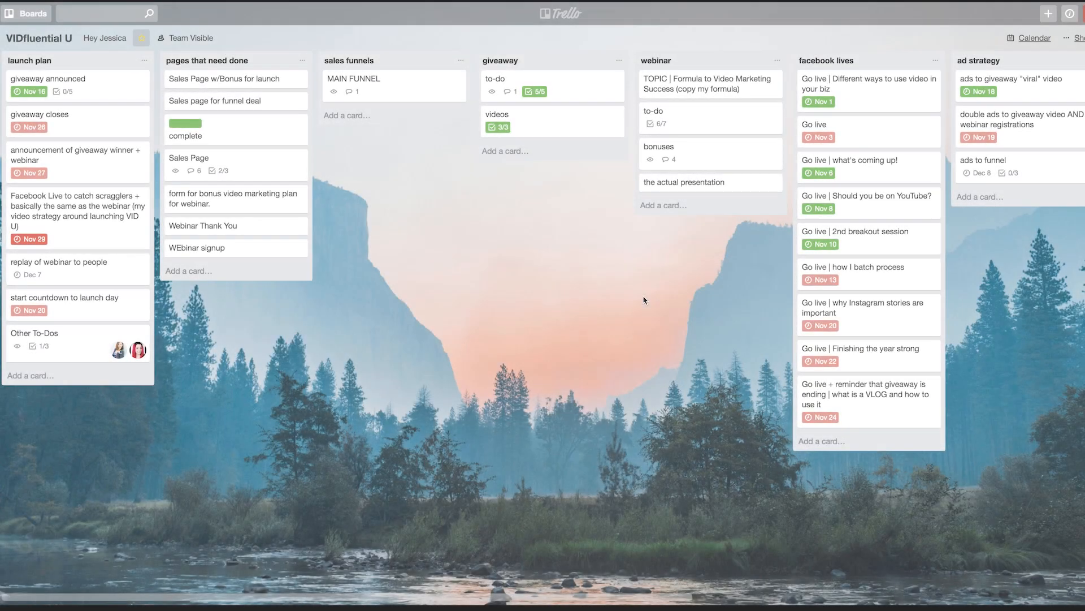
Archive the WEbinar signup card so it leaves the pages that need done list
click(140, 38)
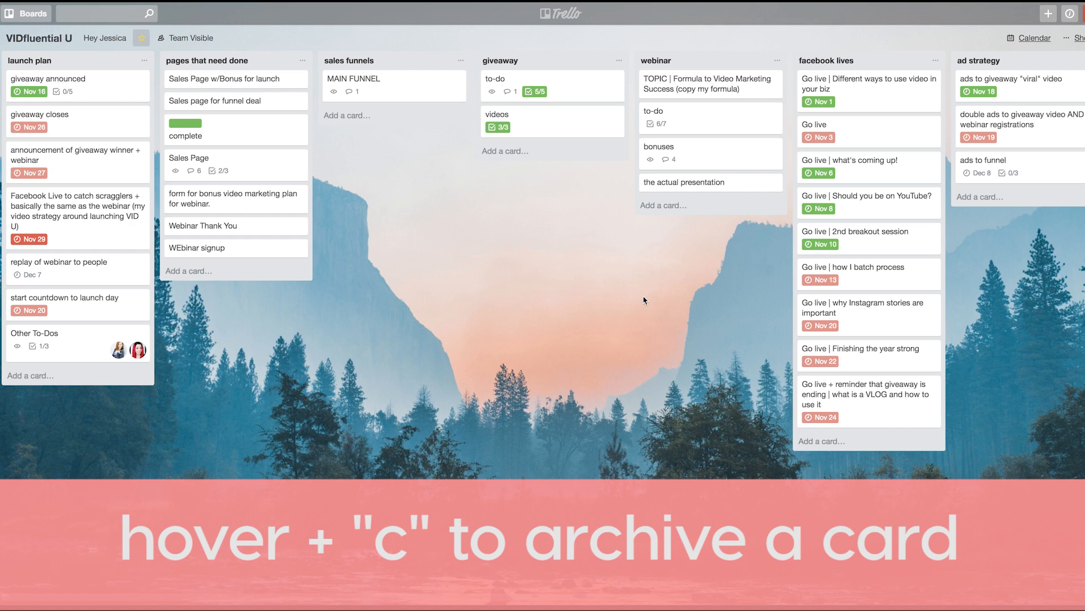
mouse_move(496, 238)
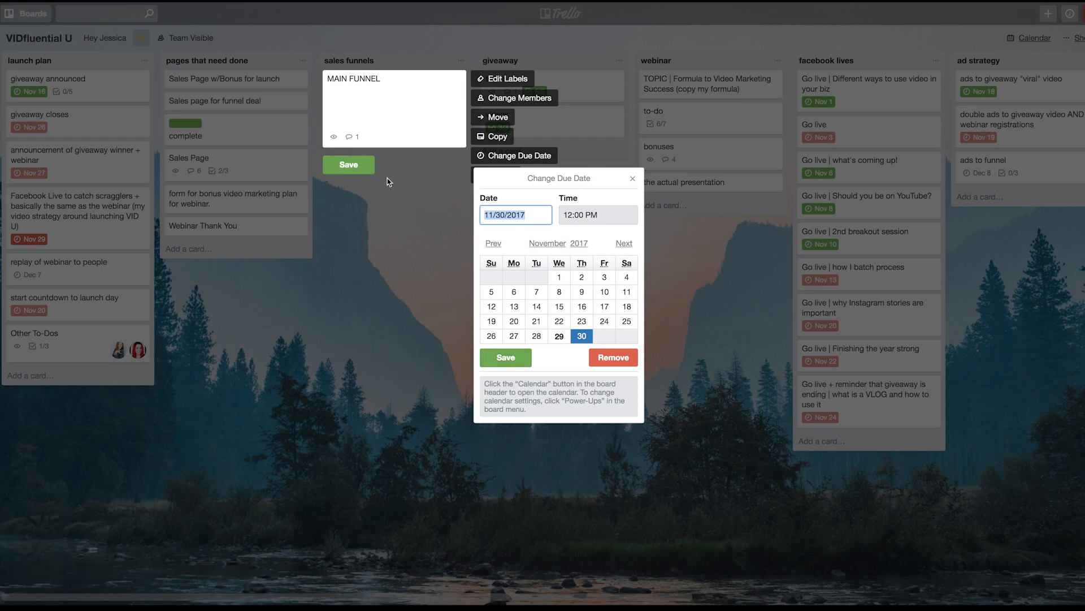
Save Nov 30 as MAIN FUNNEL's due date, then review and dismiss its date settings unchanged
click(504, 358)
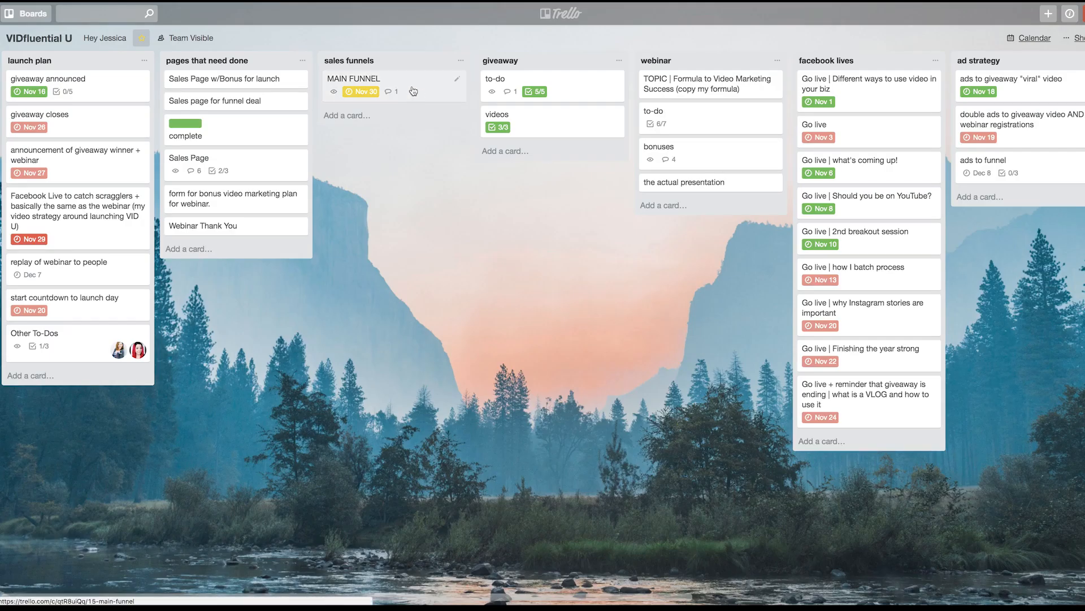
click(359, 91)
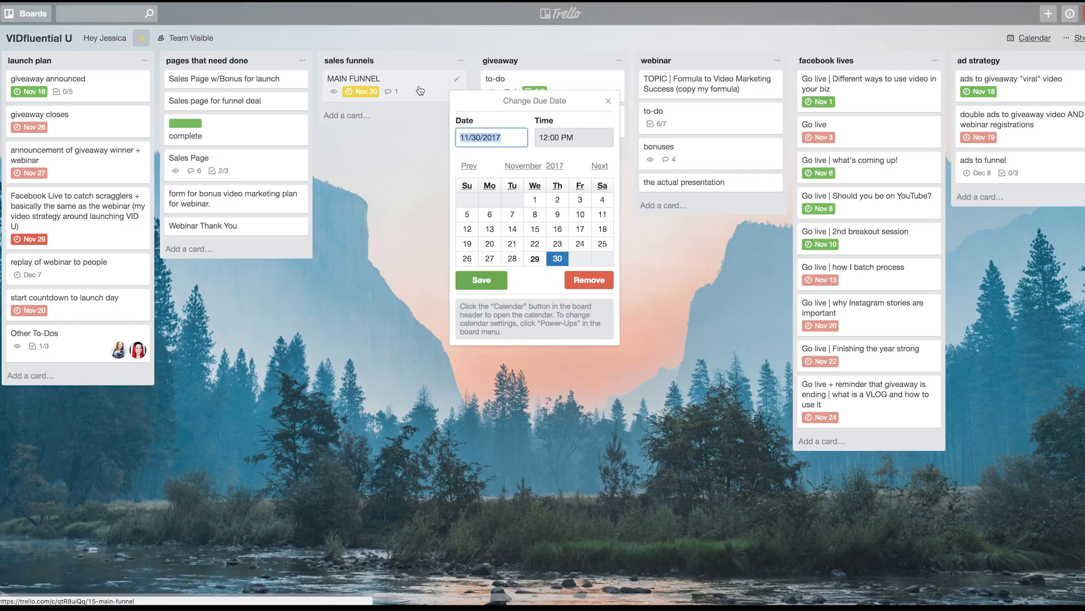
click(481, 279)
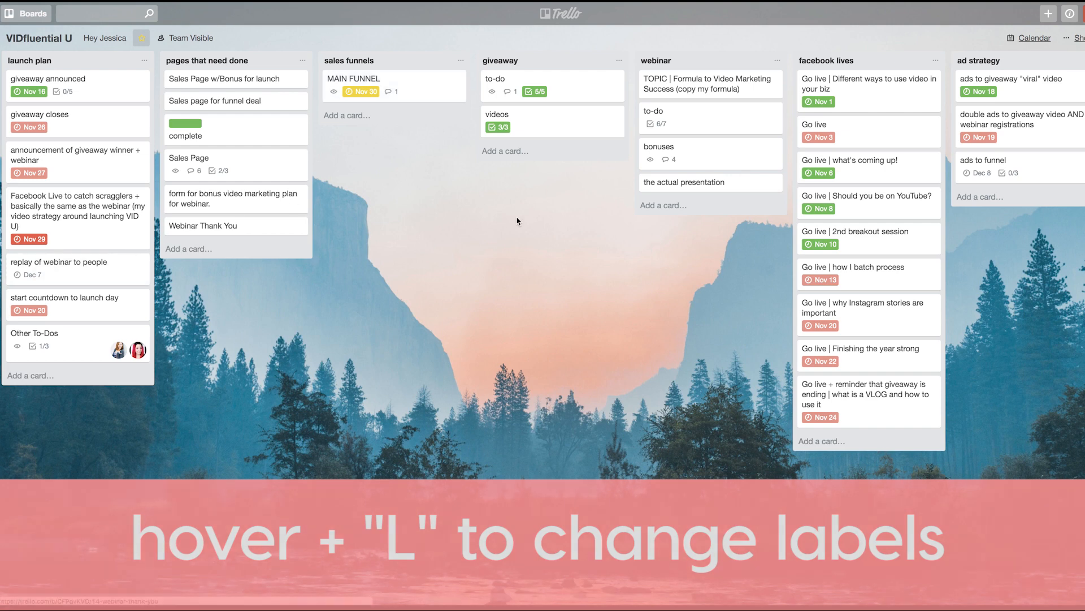
scroll(right, 3)
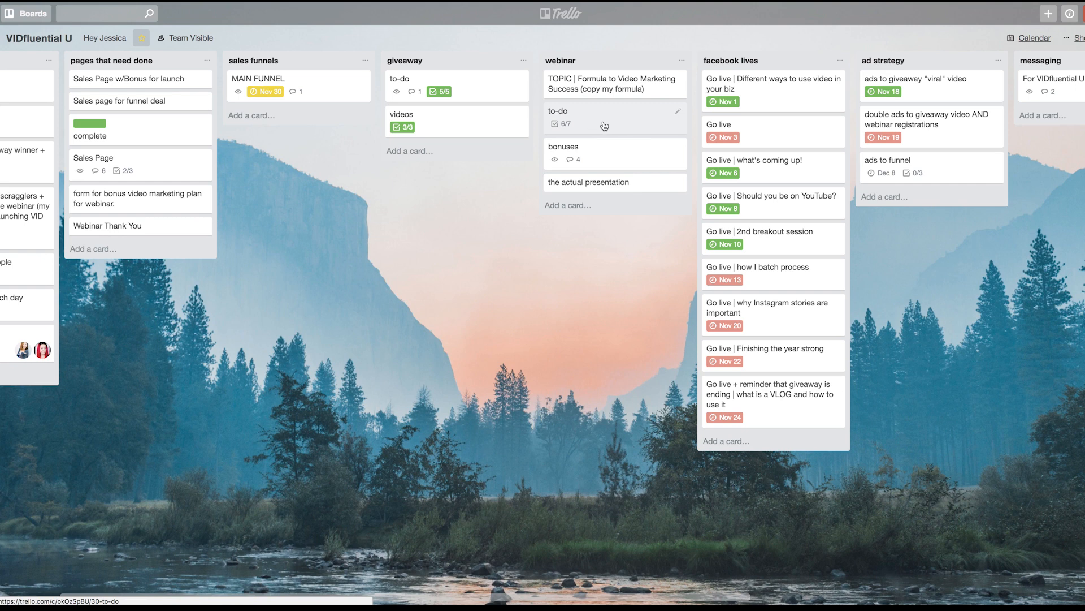
mouse_move(621, 123)
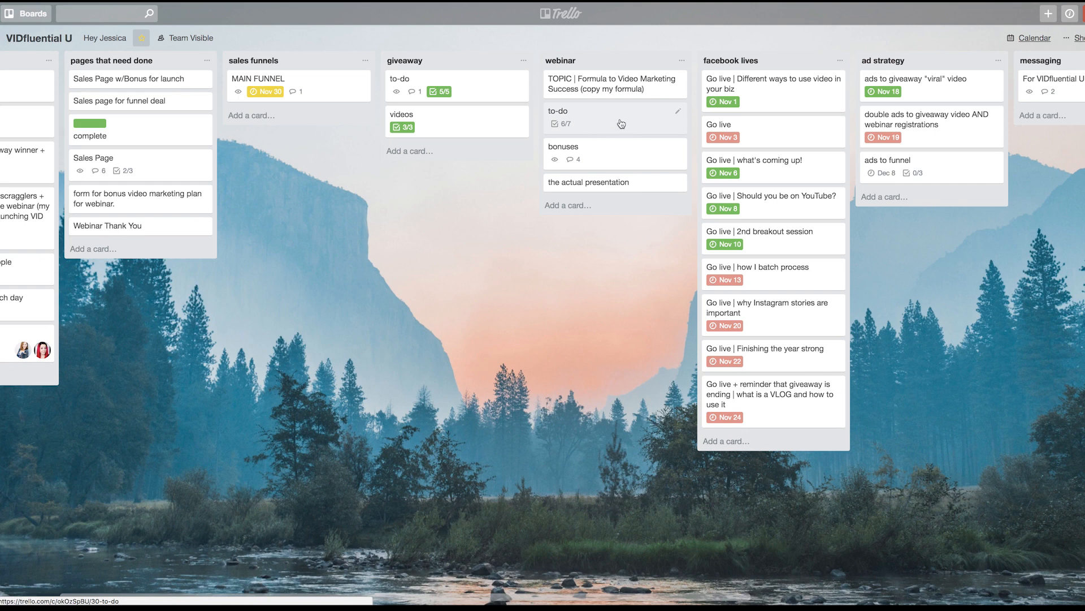
click(677, 109)
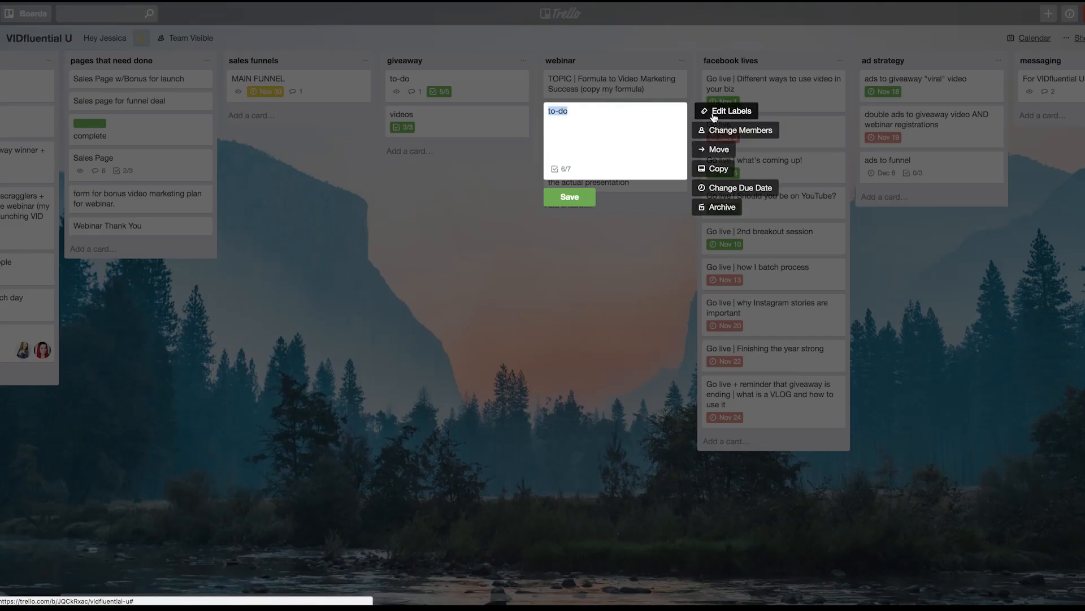
click(569, 197)
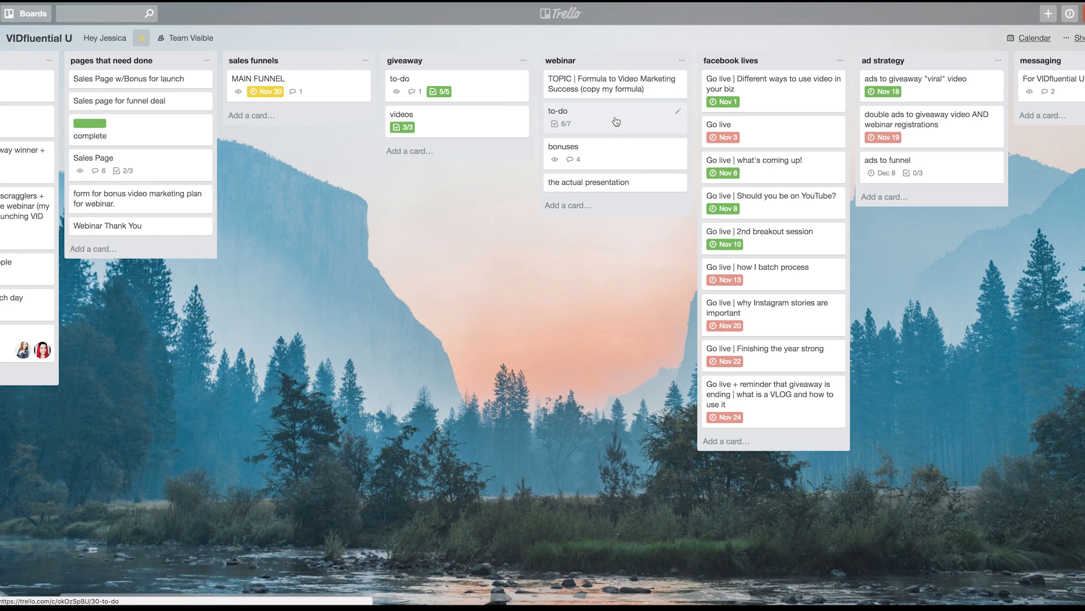
click(677, 111)
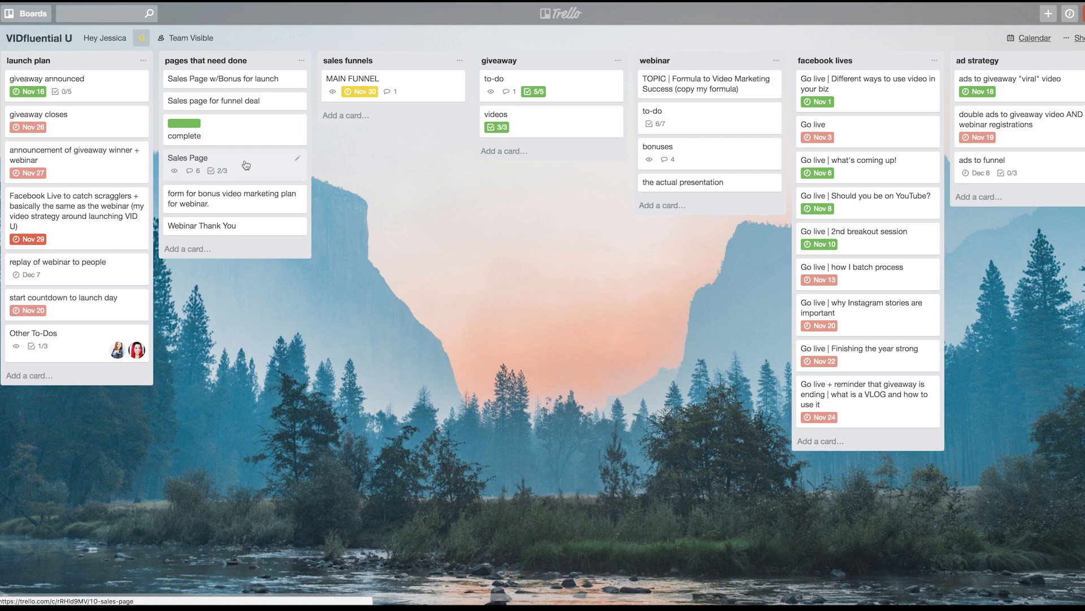
click(295, 162)
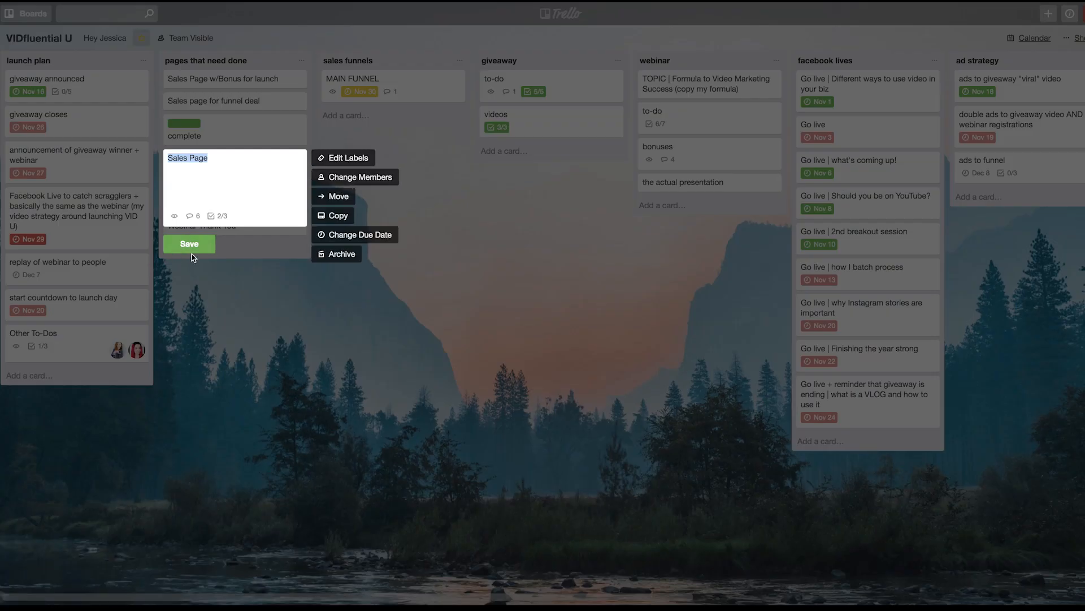
click(189, 243)
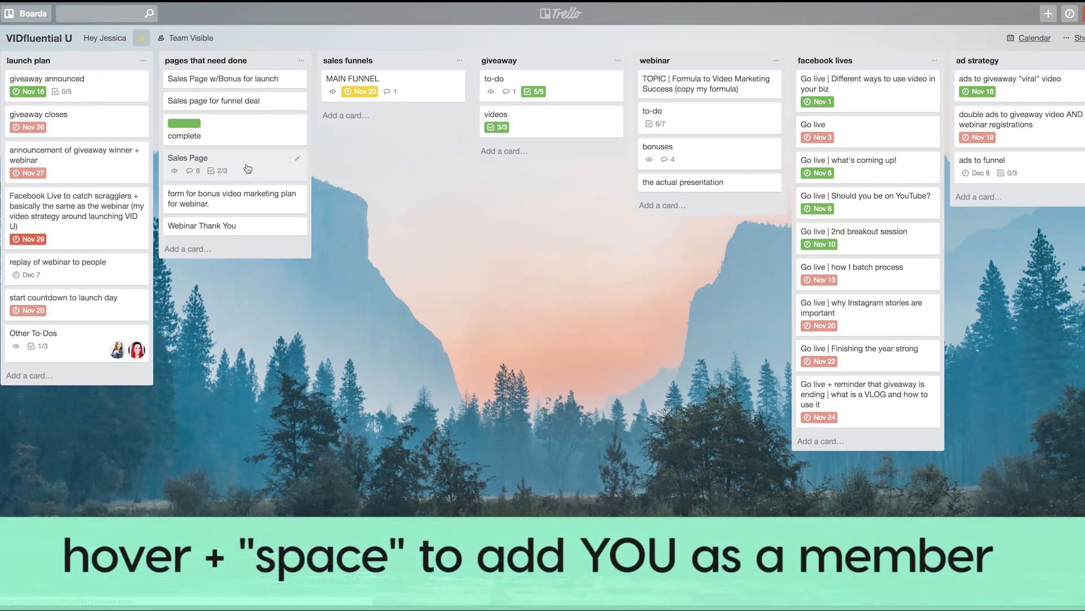
key(space)
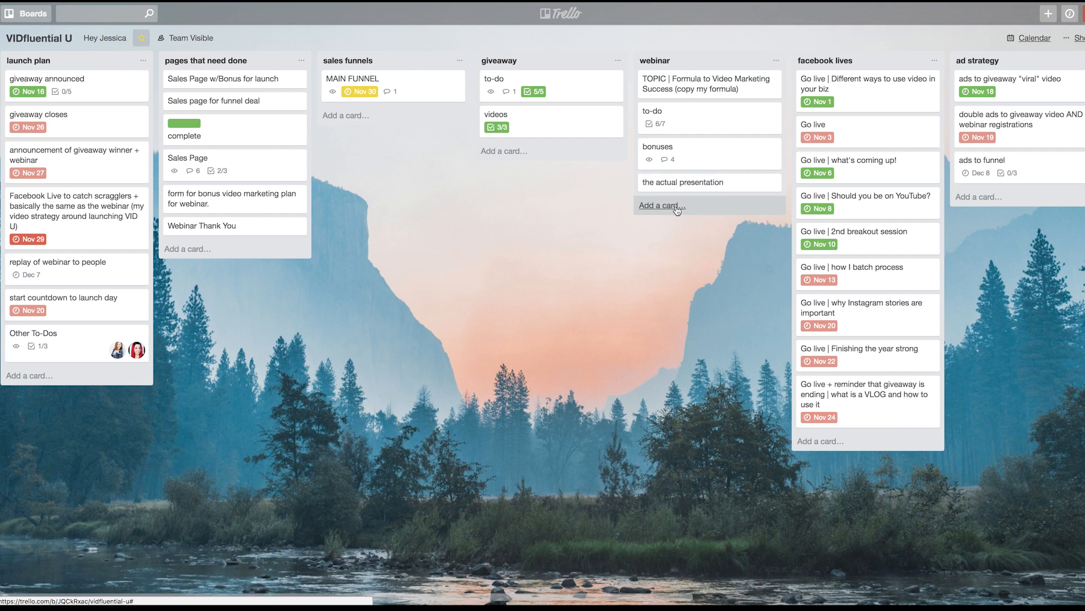
Add a test card to facebook lives, move it to the bottom, and cancel the extra composer
click(821, 441)
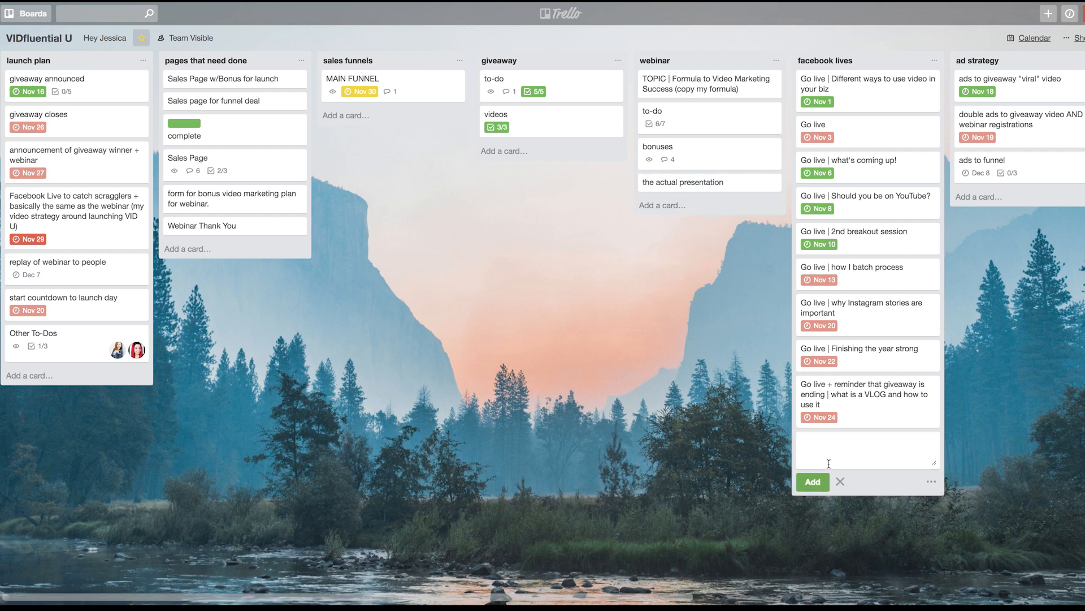
click(812, 482)
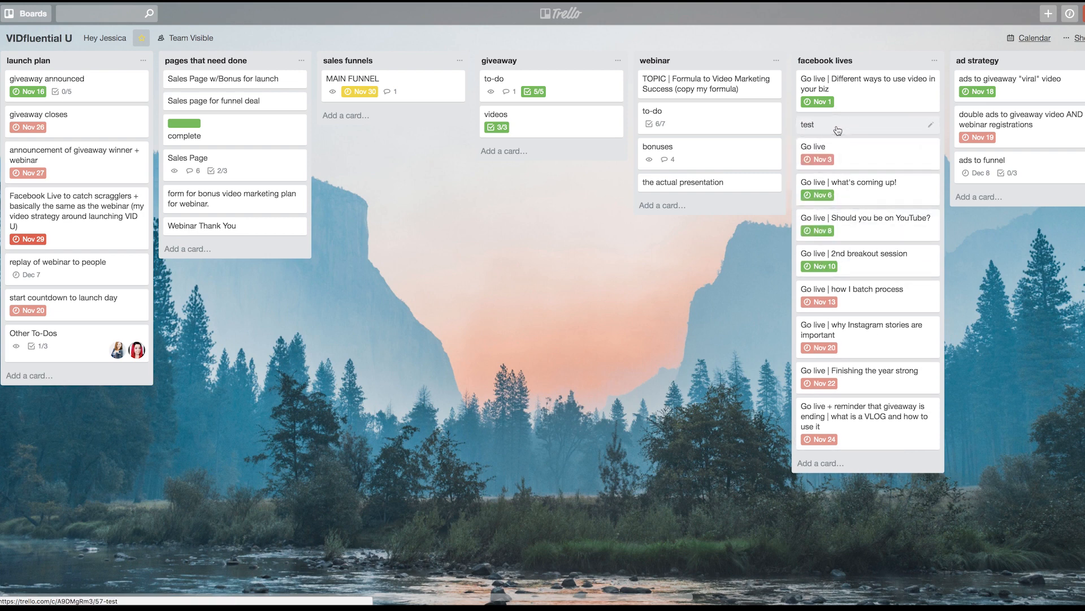
drag(834, 124, 880, 439)
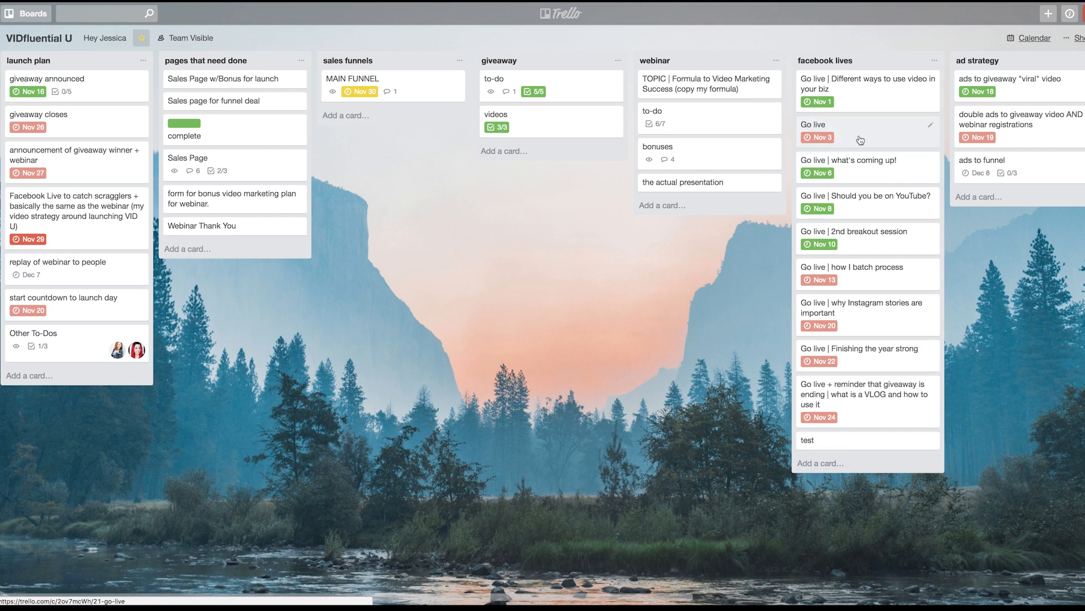
mouse_move(874, 134)
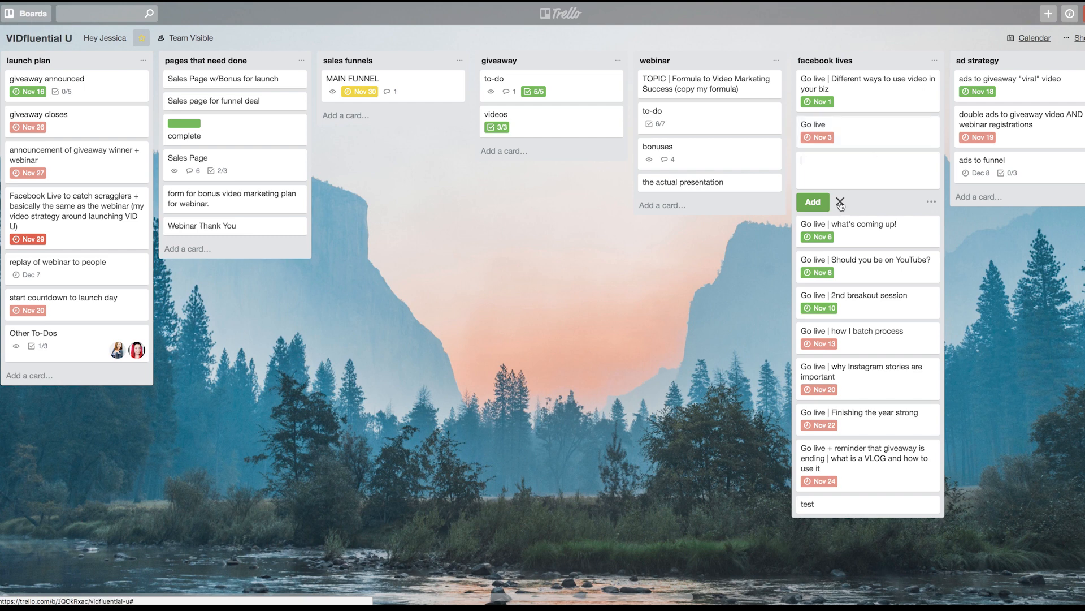
click(840, 203)
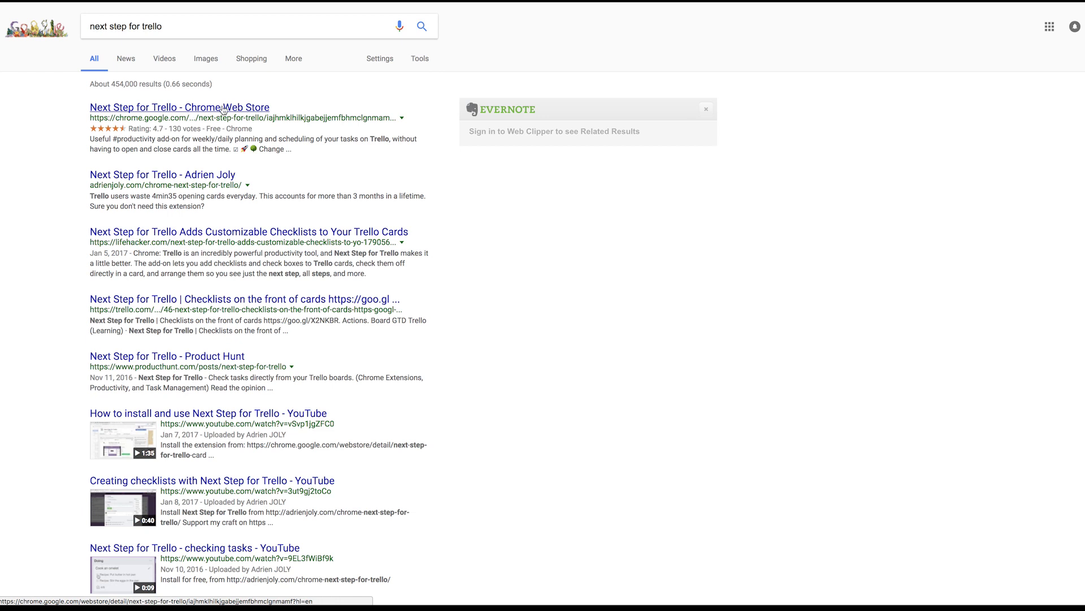
Install the Next Step for Trello extension from its Chrome Web Store listing
click(179, 107)
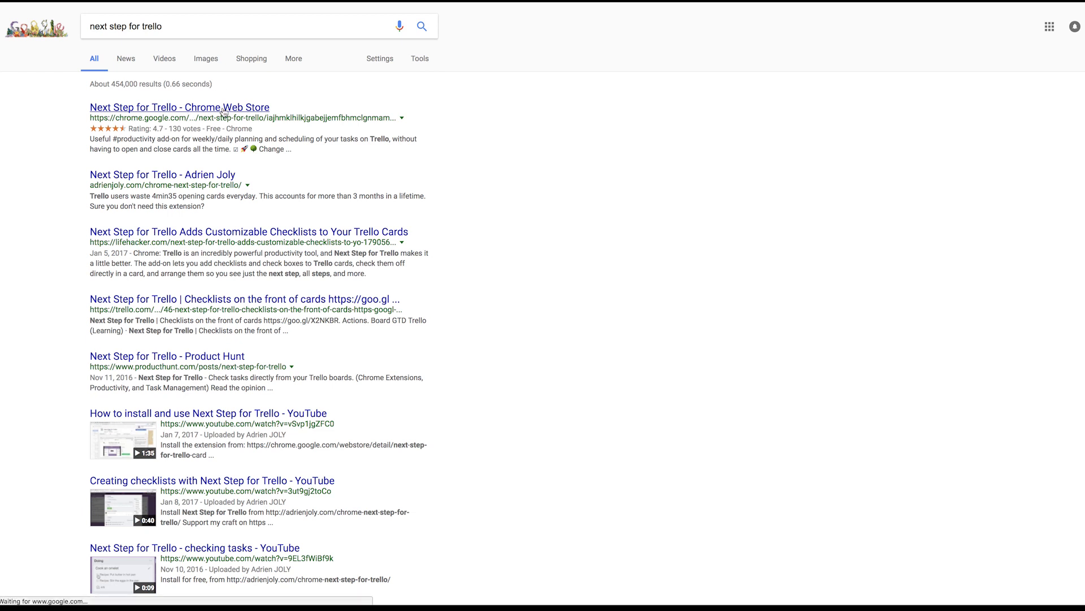
click(180, 107)
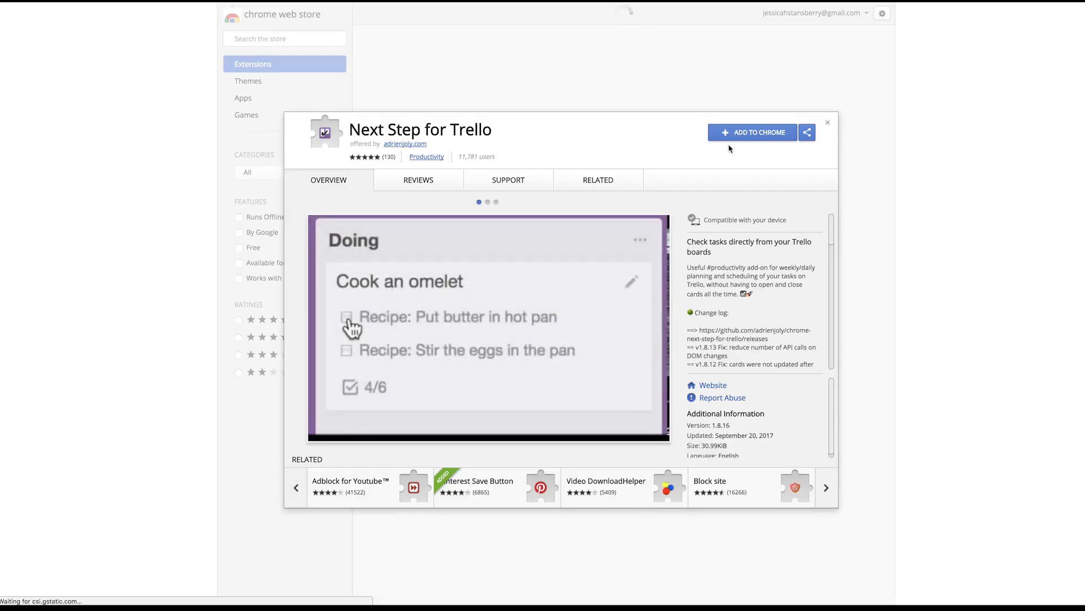
click(753, 132)
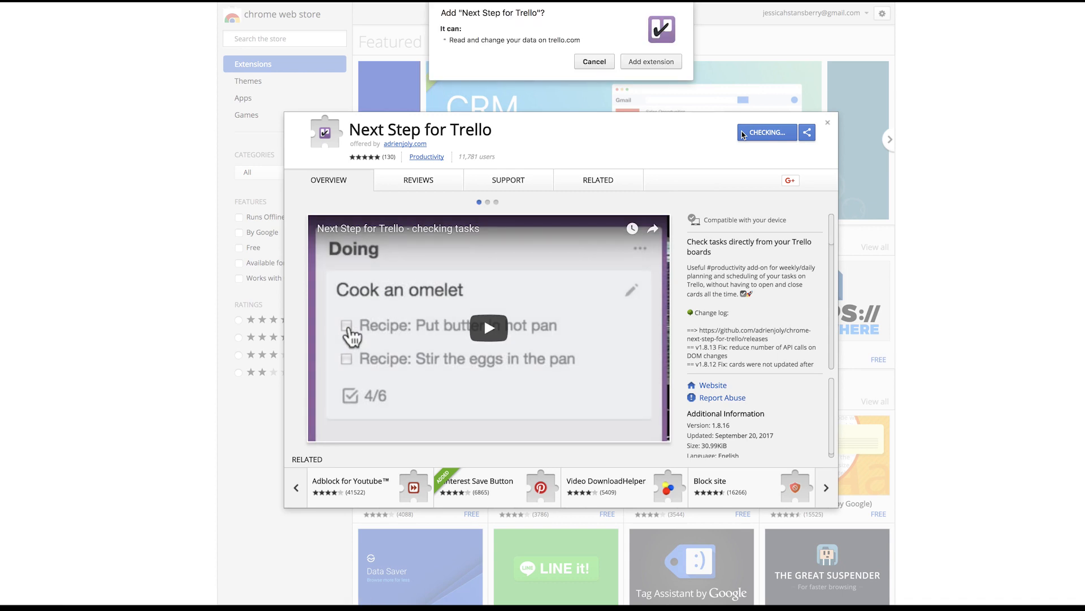
click(651, 61)
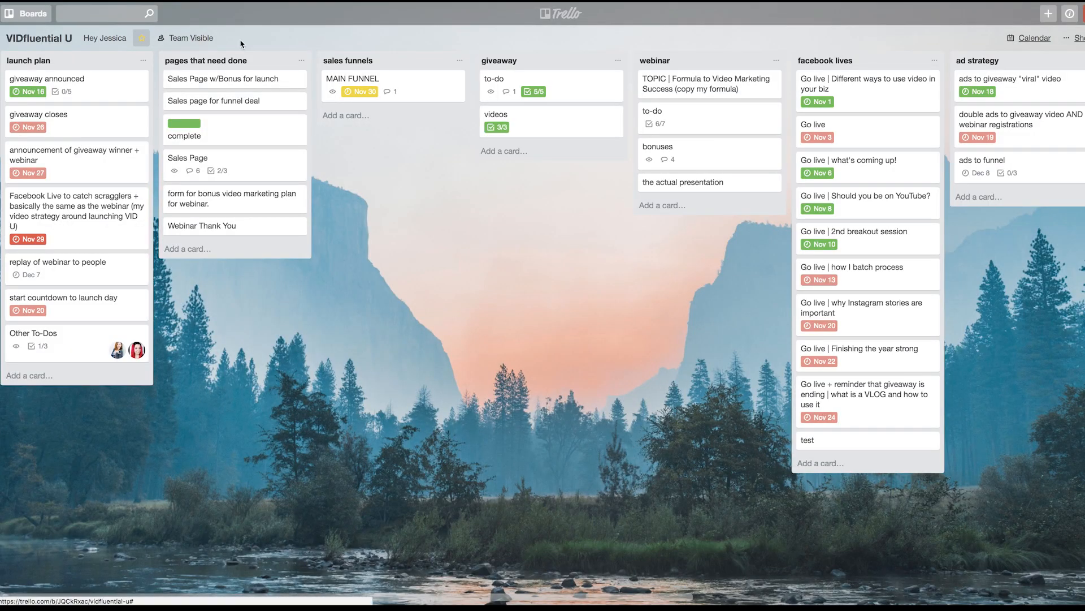
mouse_move(173, 37)
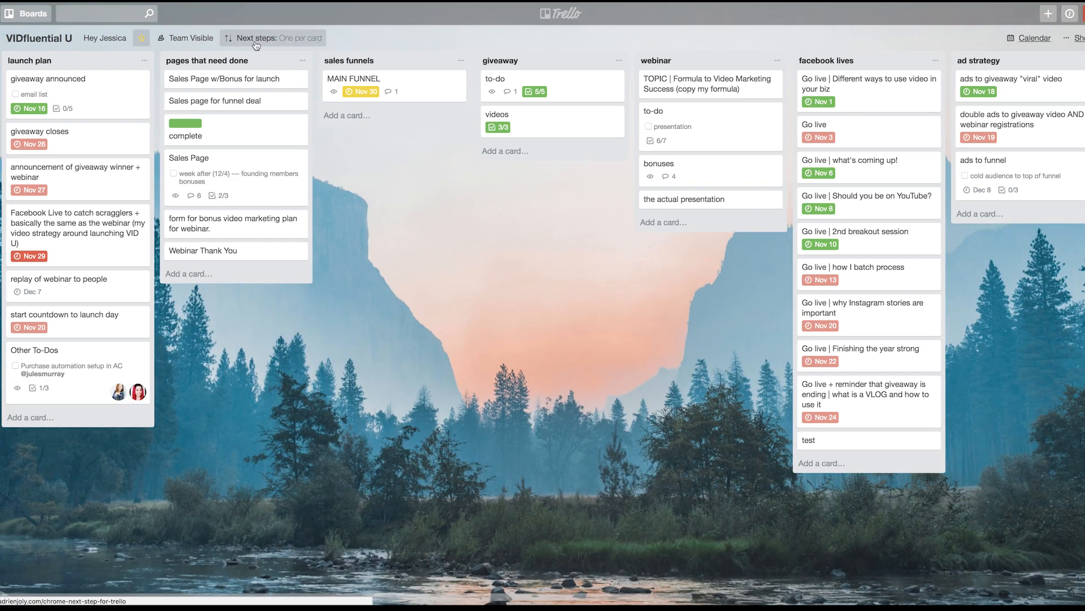
mouse_move(310, 48)
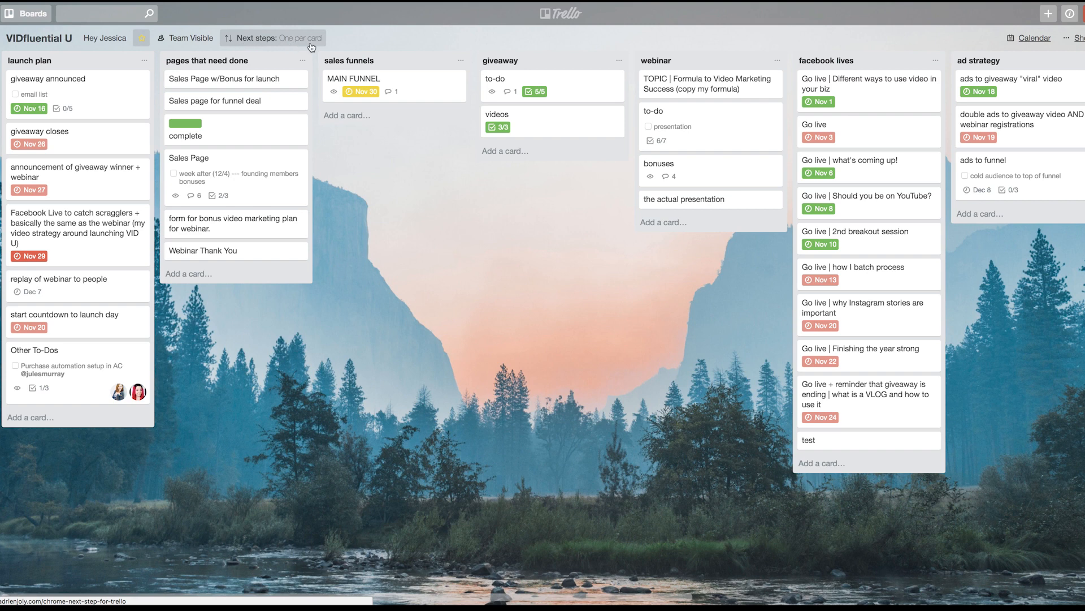
Set the Next steps display to Mode: First checklist
click(269, 37)
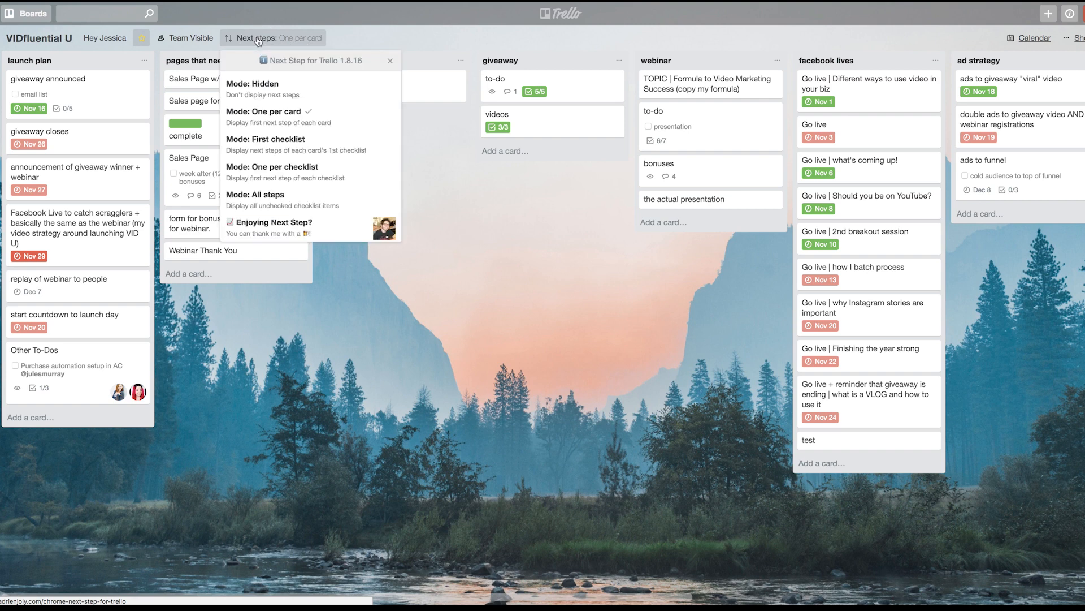
mouse_move(267, 116)
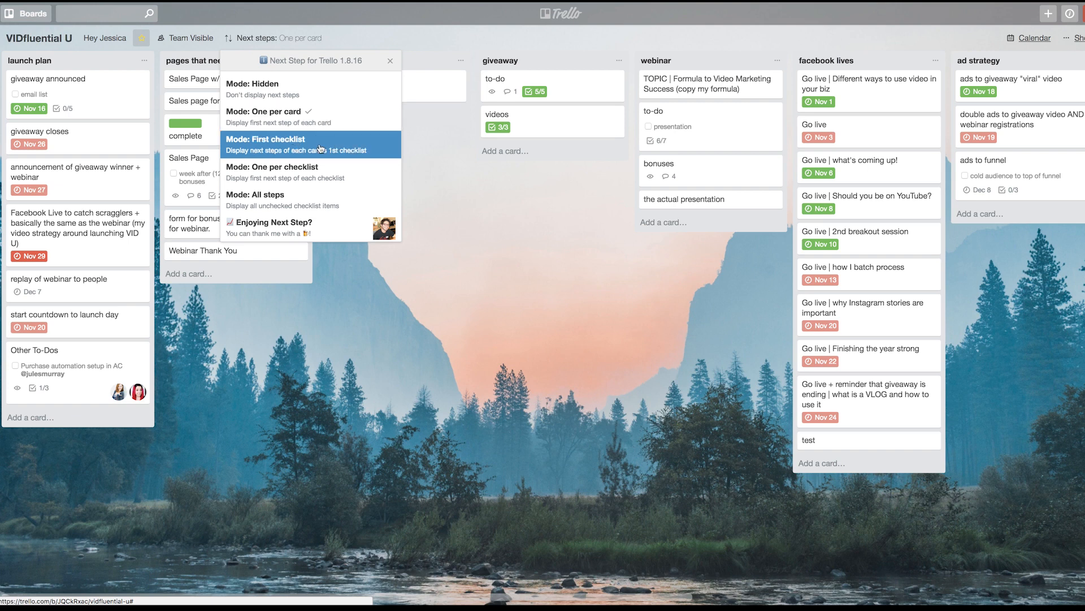
mouse_move(291, 199)
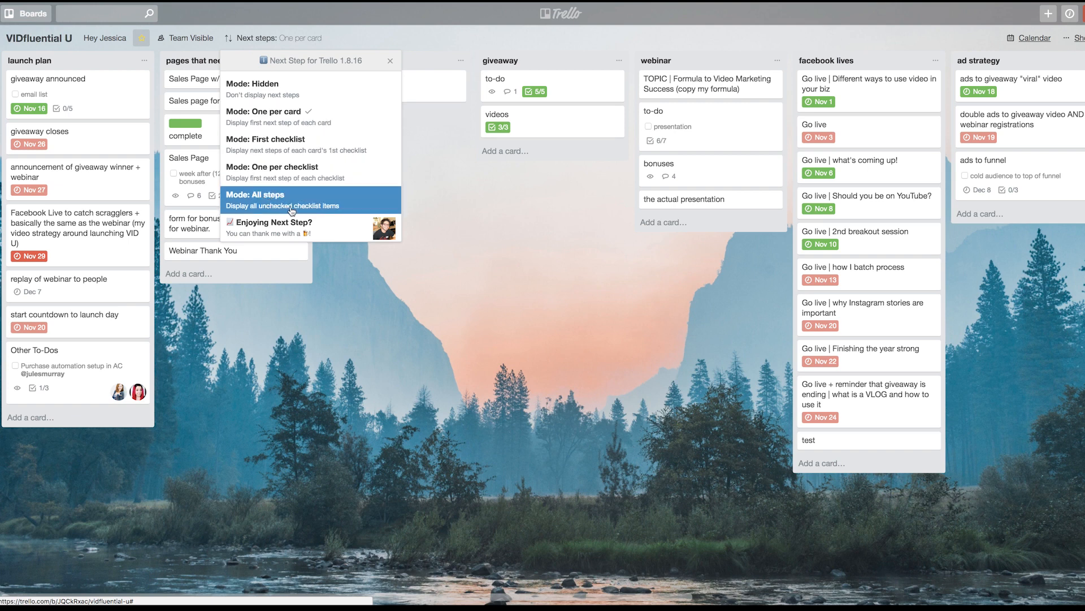
mouse_move(281, 88)
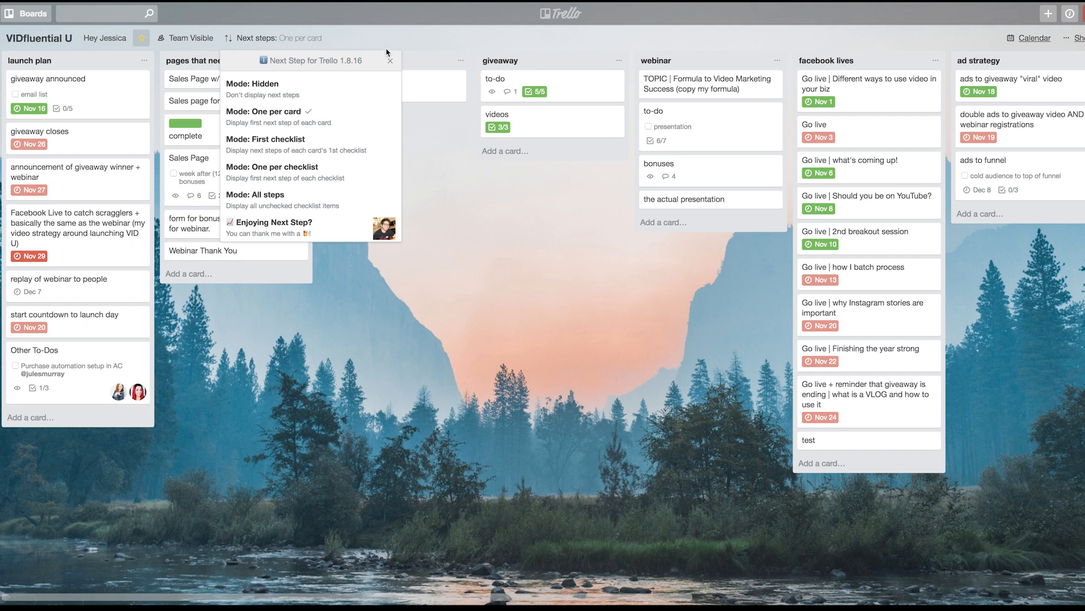
mouse_move(283, 89)
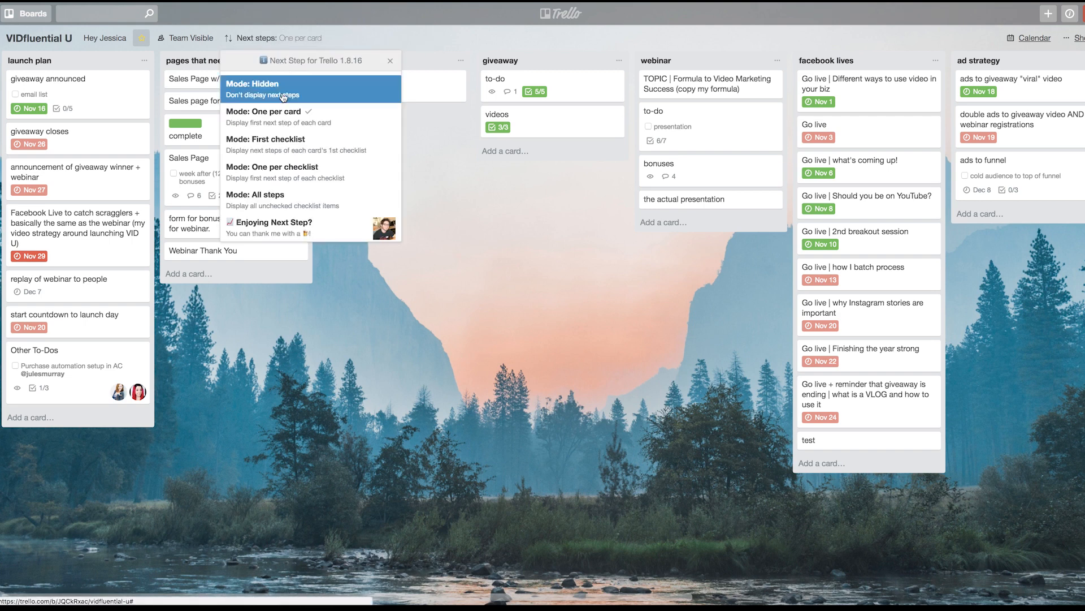
click(265, 143)
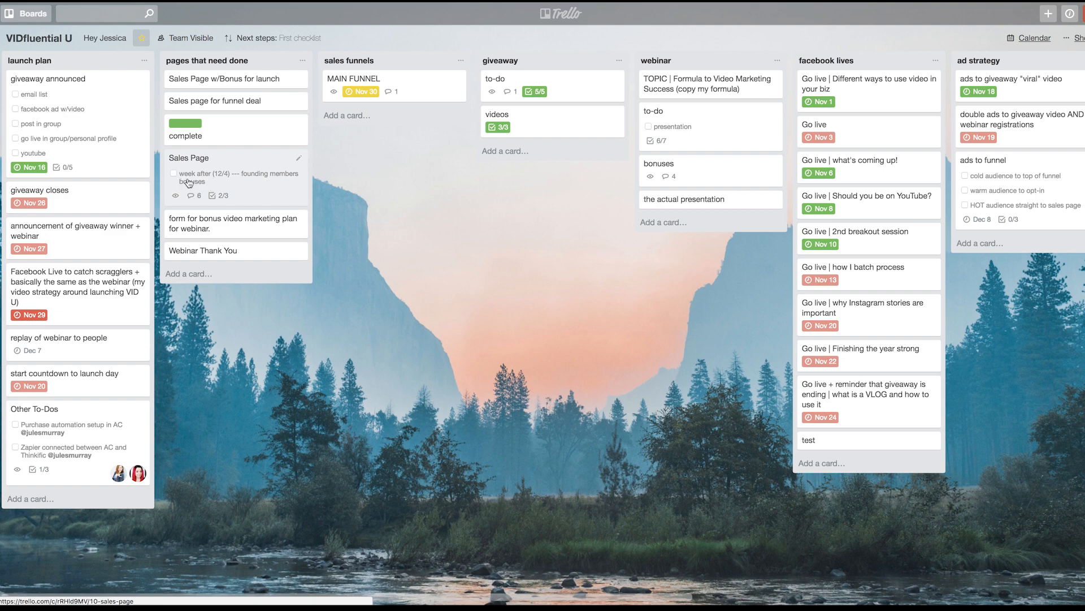
Complete Sales Page's checklist by checking off the founding members bonuses item
click(189, 157)
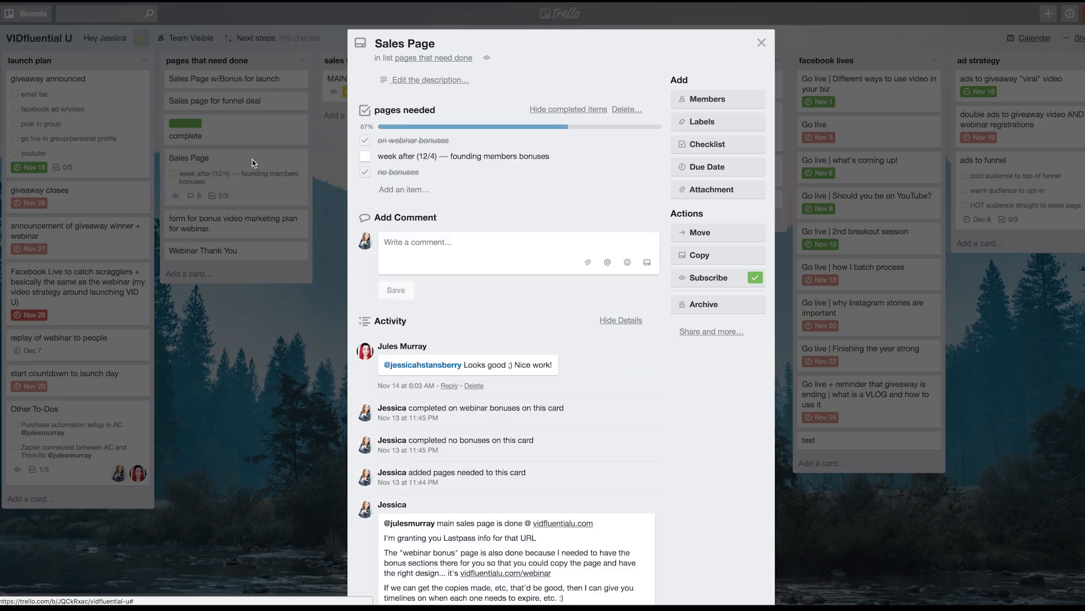
click(761, 42)
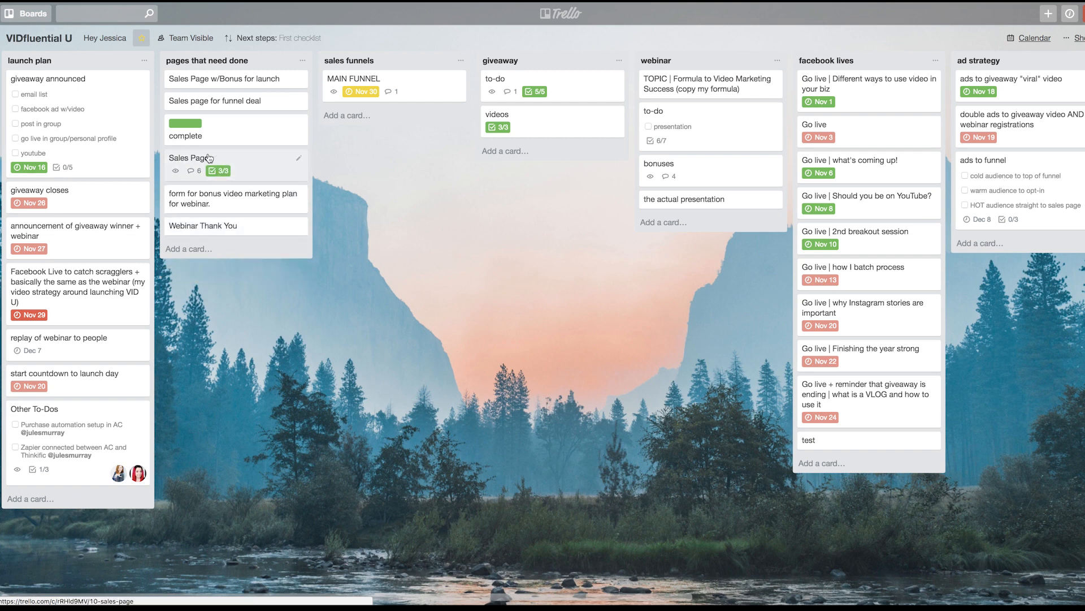
Switch Next steps through one step per card to Mode: All steps
click(252, 38)
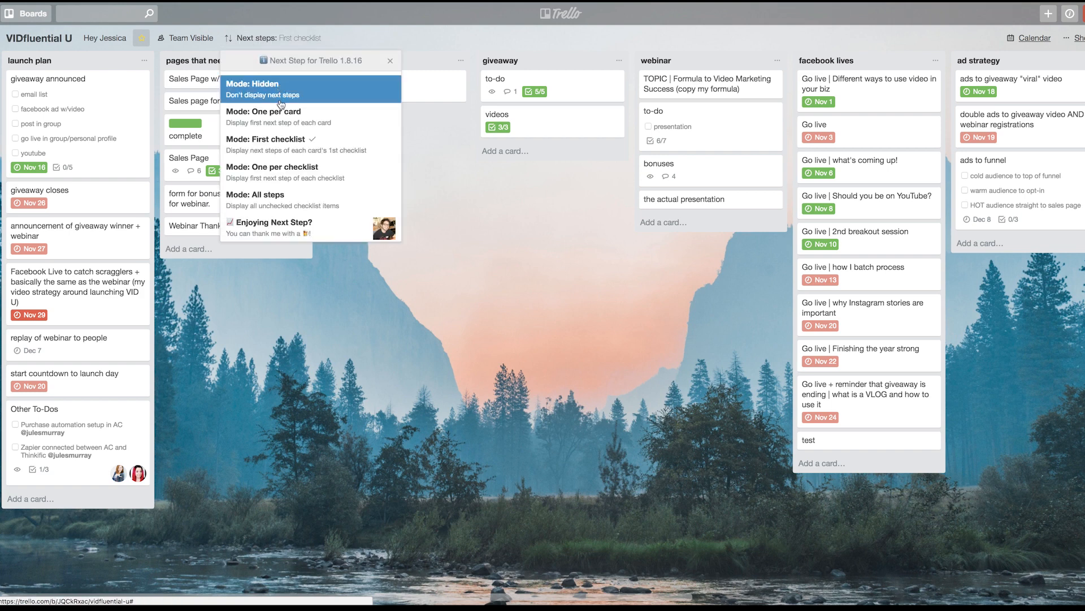
click(265, 112)
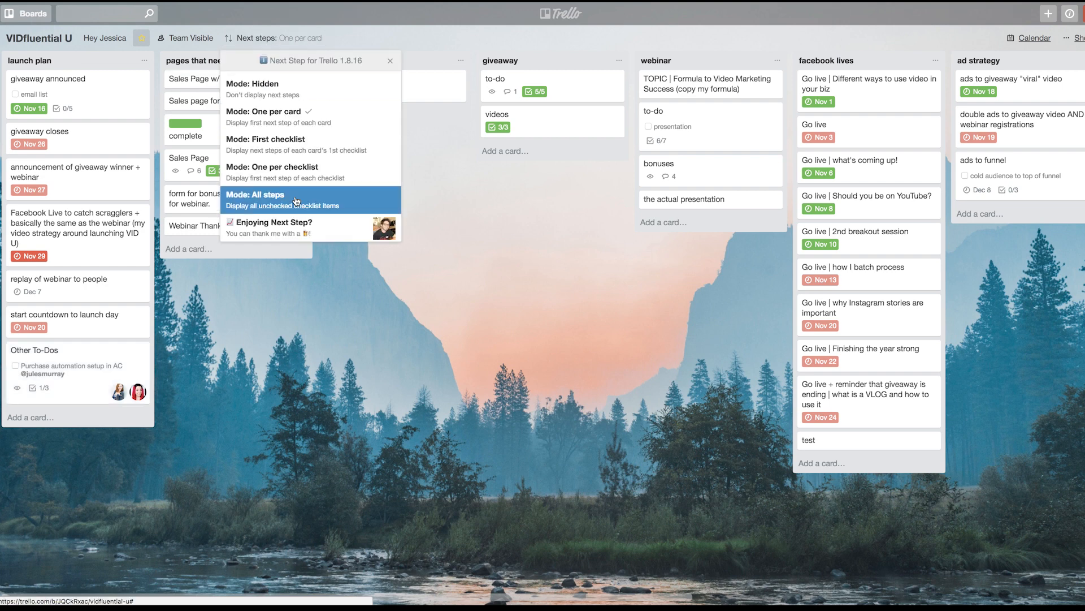
click(273, 167)
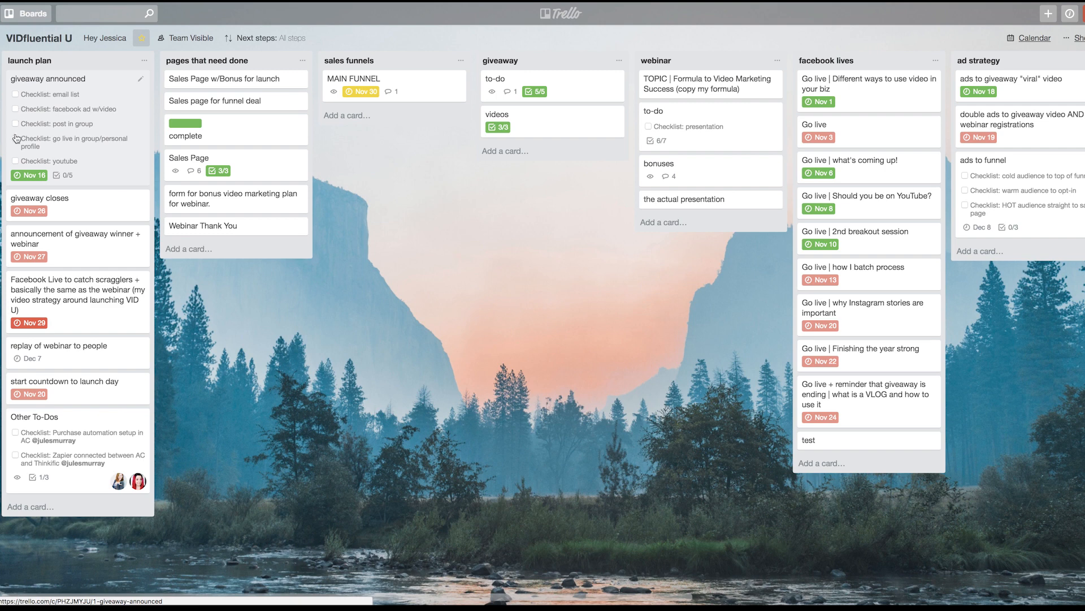
mouse_move(102, 116)
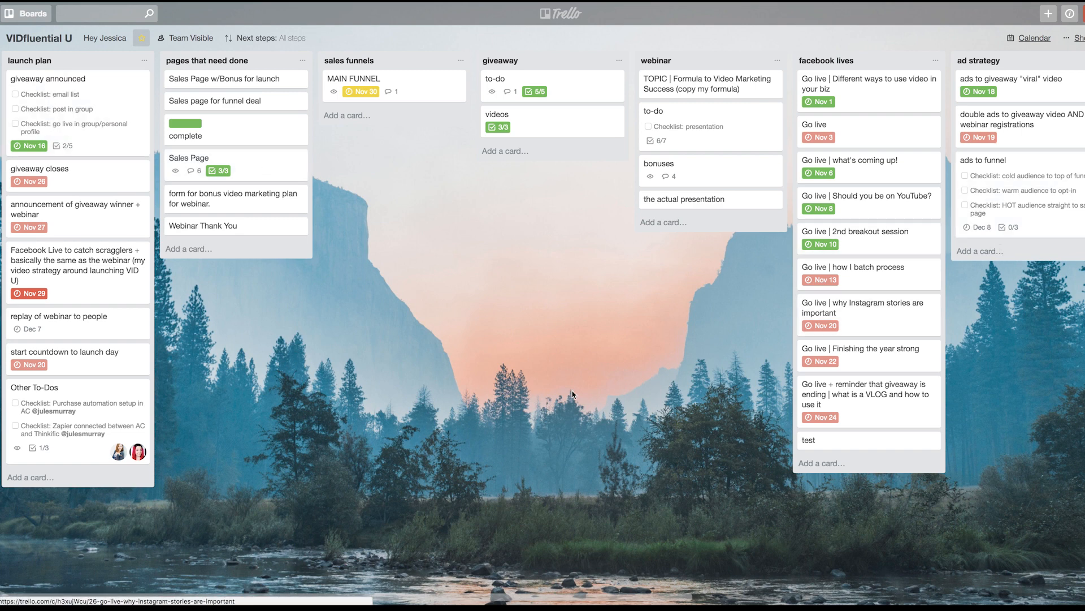
mouse_move(572, 394)
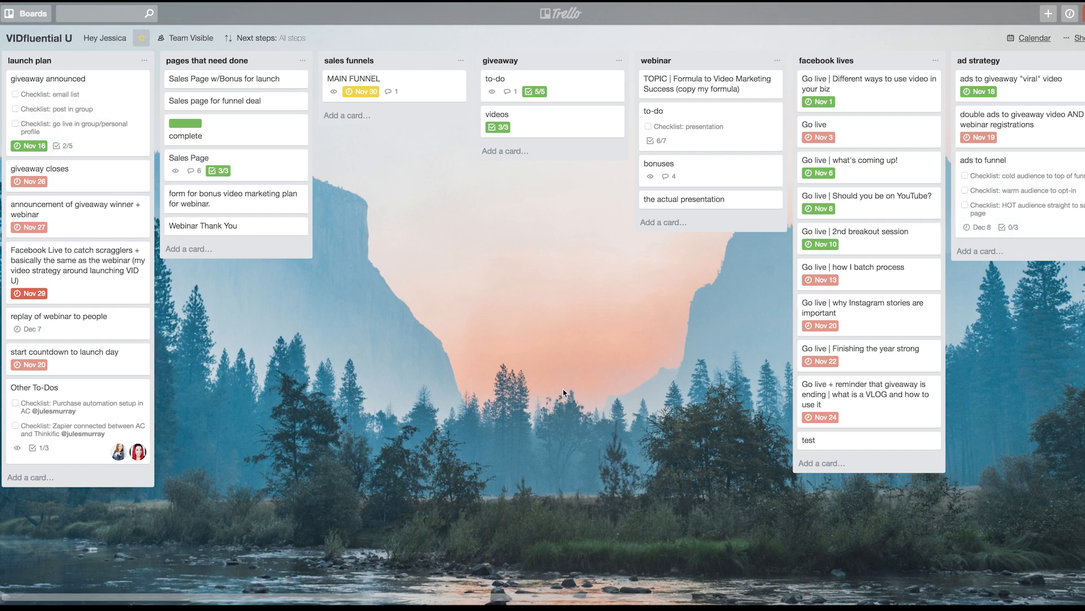